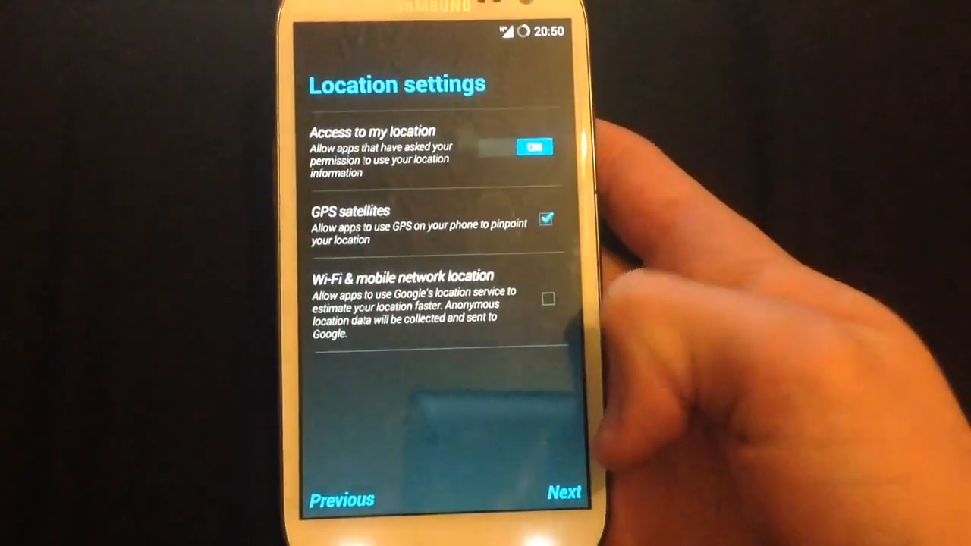
# Keep location access and GPS enabled and continue past the Location settings screen
pyautogui.click(534, 146)
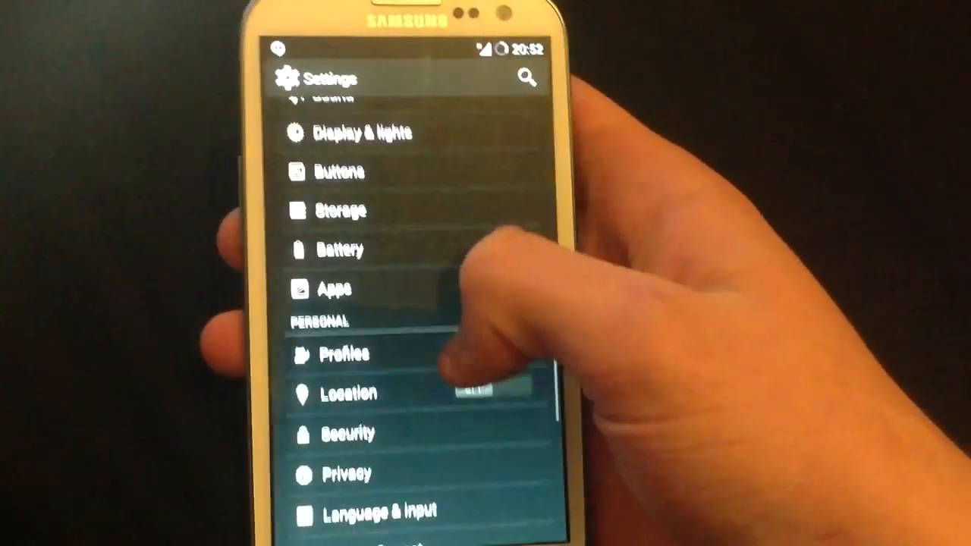
# Scroll the Settings list down to the System section showing About phone
pyautogui.scroll(3)
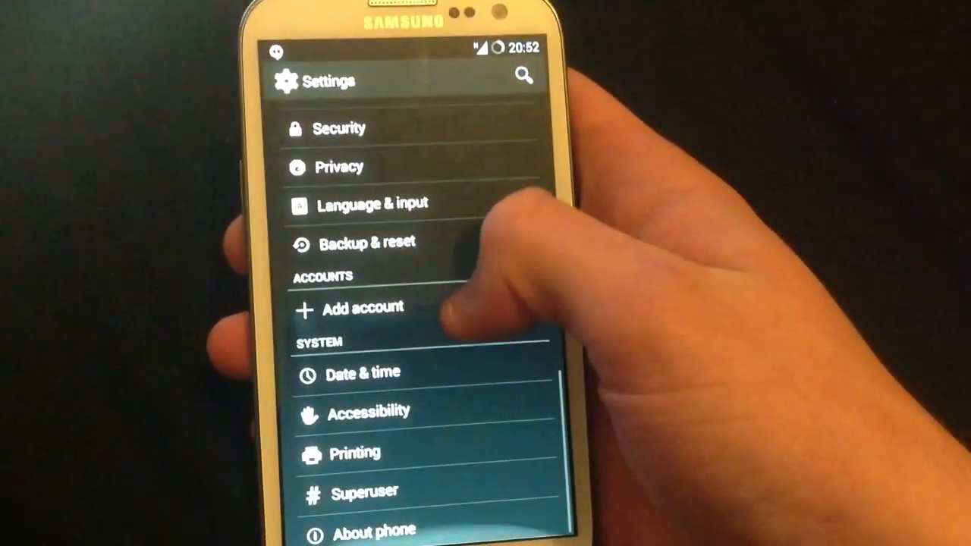